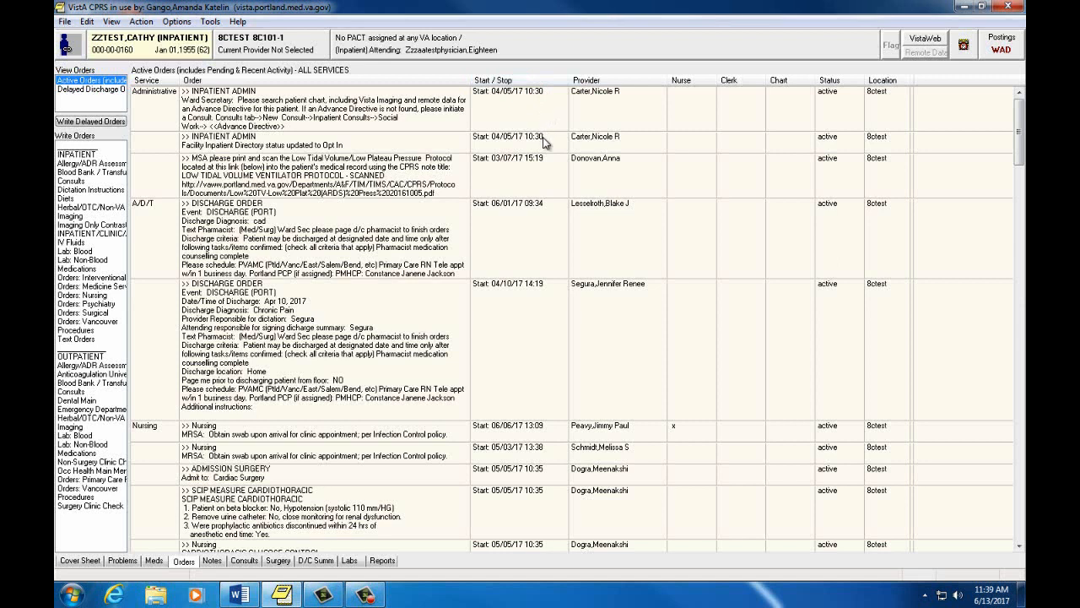
mouse_move(544, 177)
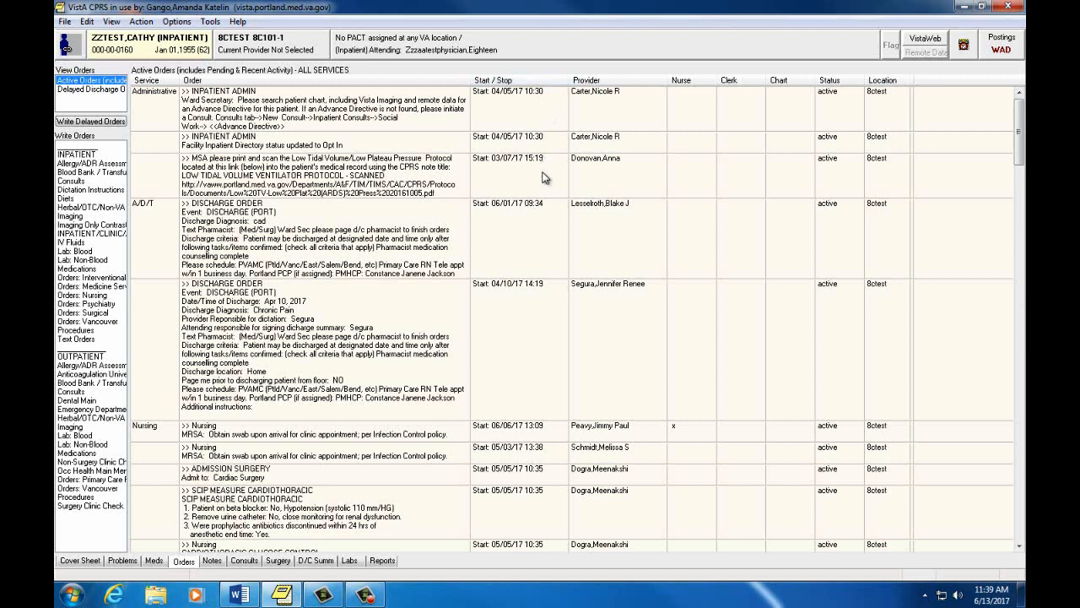
mouse_move(482, 174)
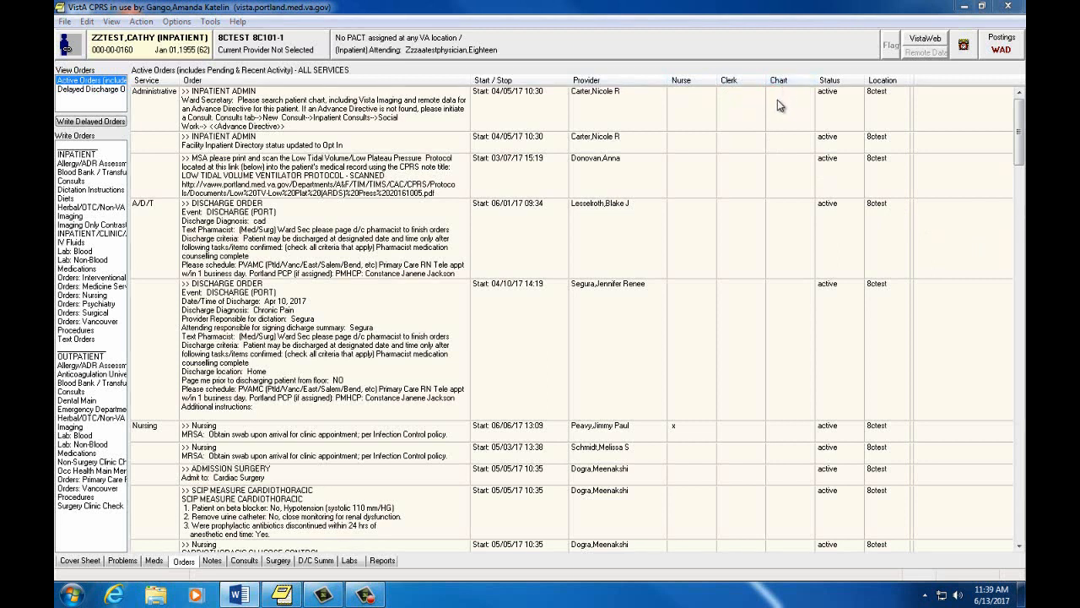
mouse_move(800, 152)
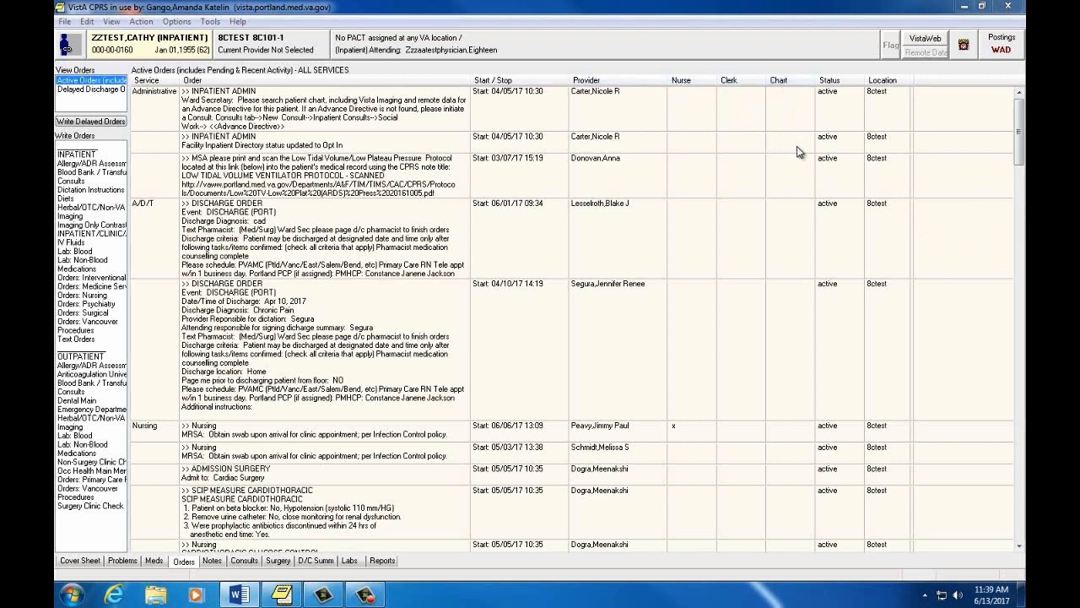
Step: Select the nurse-verified Nursing order for an MRSA swab on clinic arrival
click(337, 174)
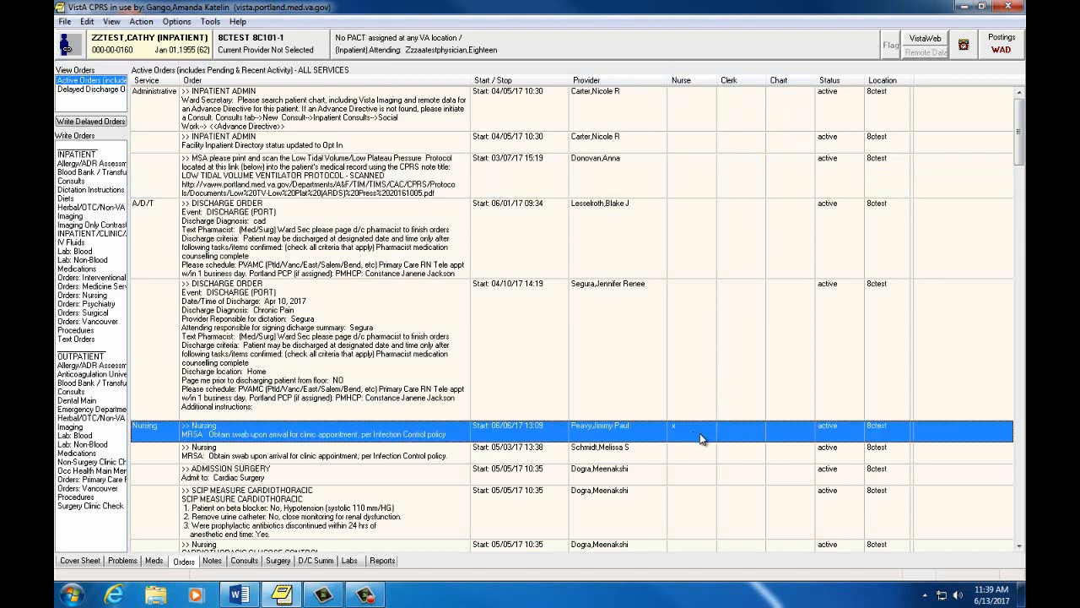
mouse_move(759, 291)
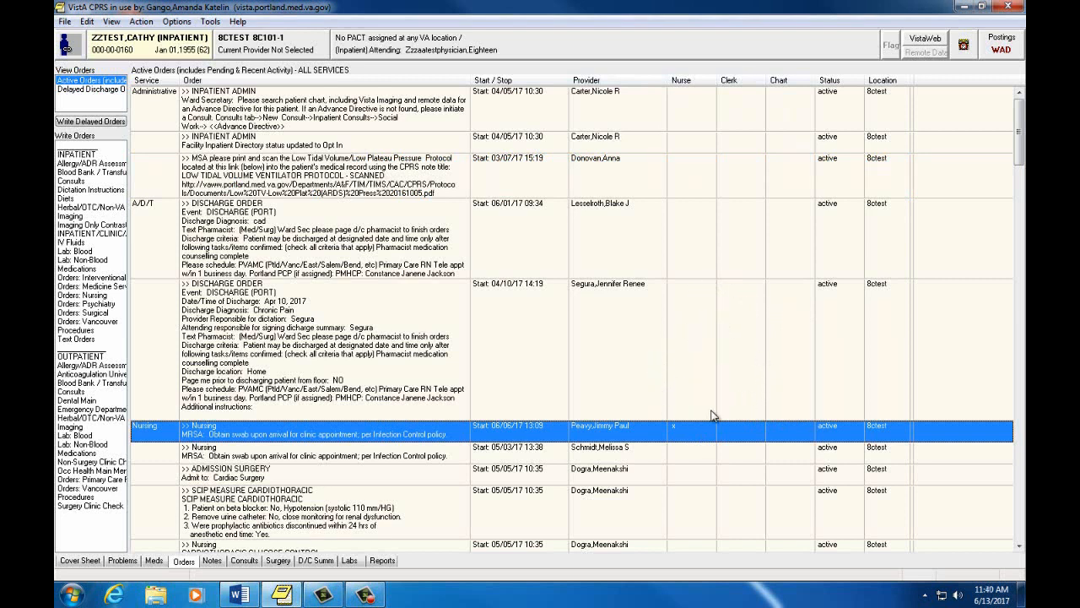
mouse_move(675, 335)
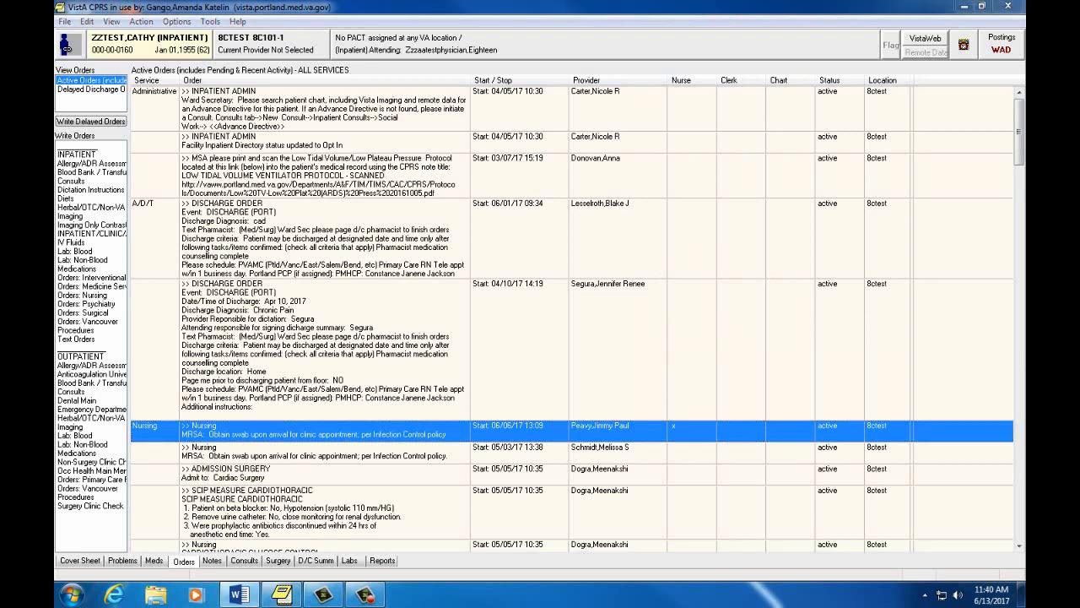
mouse_move(940, 324)
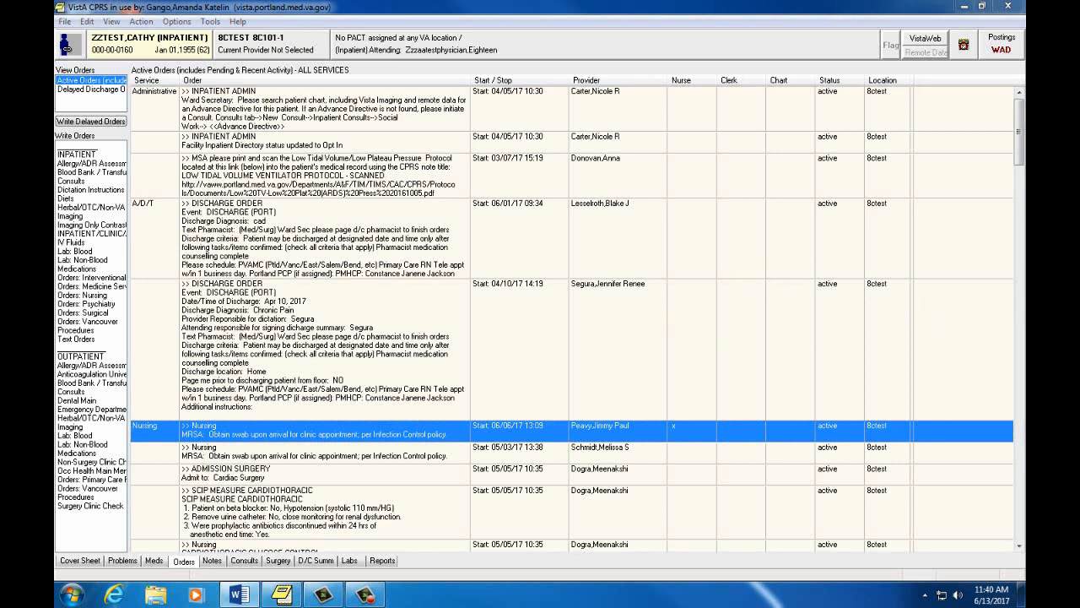
mouse_move(793, 151)
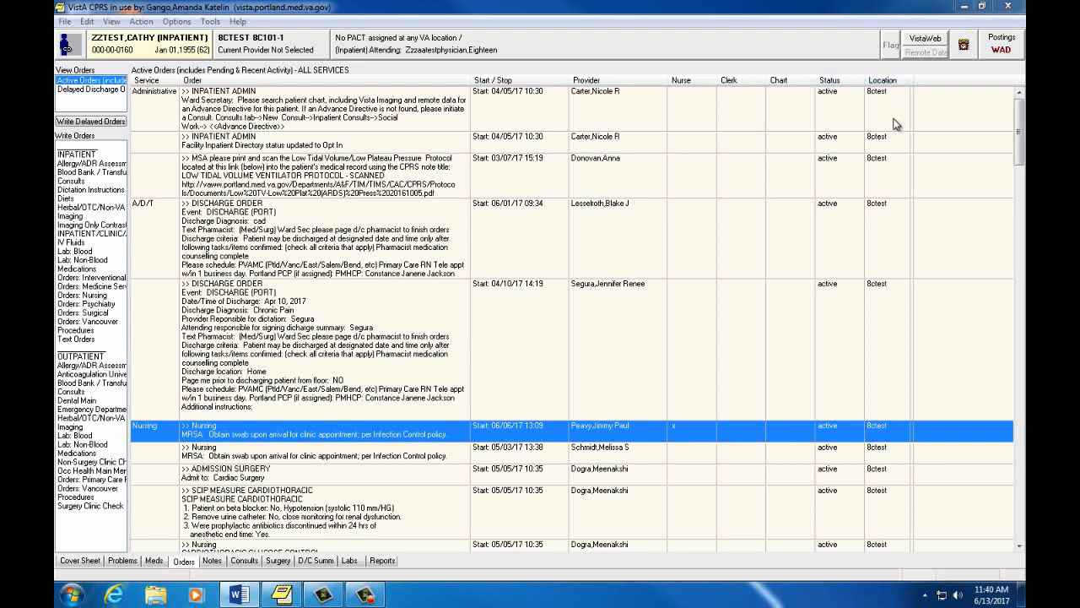
mouse_move(898, 176)
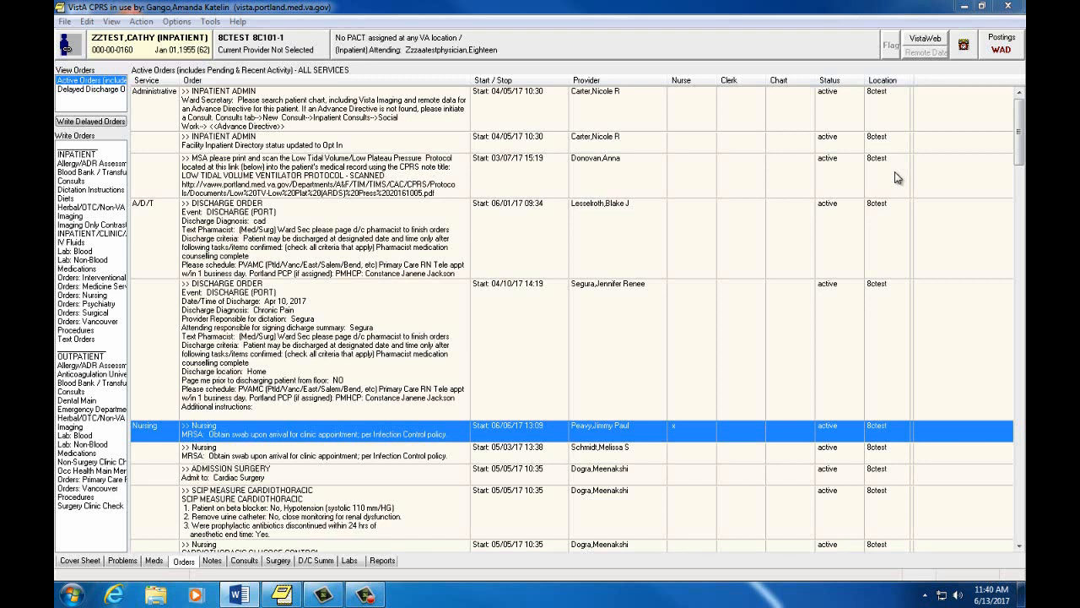
mouse_move(905, 252)
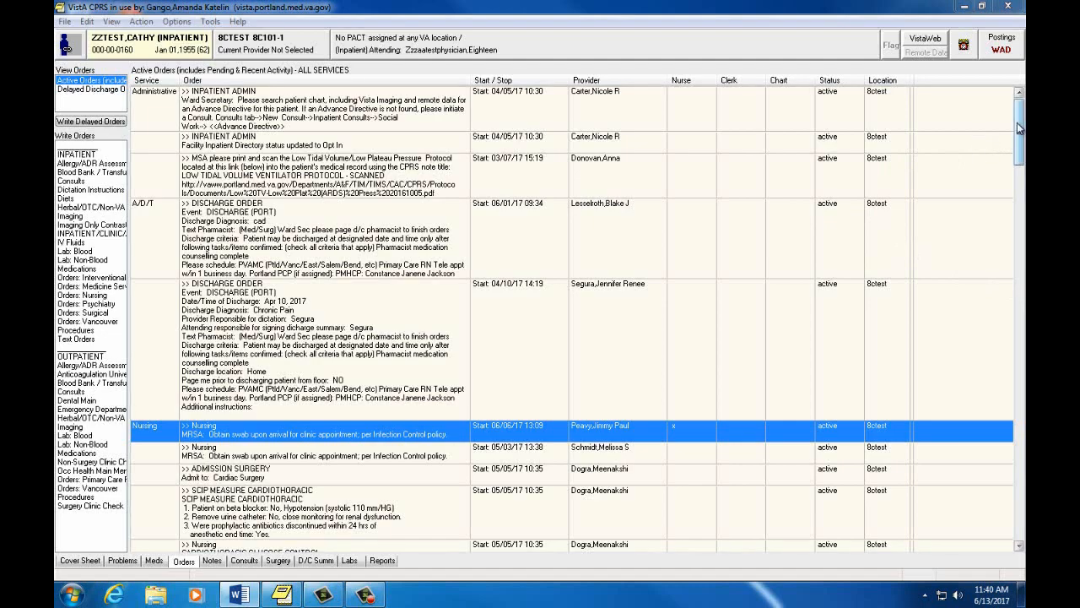
Step: Scroll down the active orders until the red-flagged REGULAR Diet order is visible
scroll(down, 3)
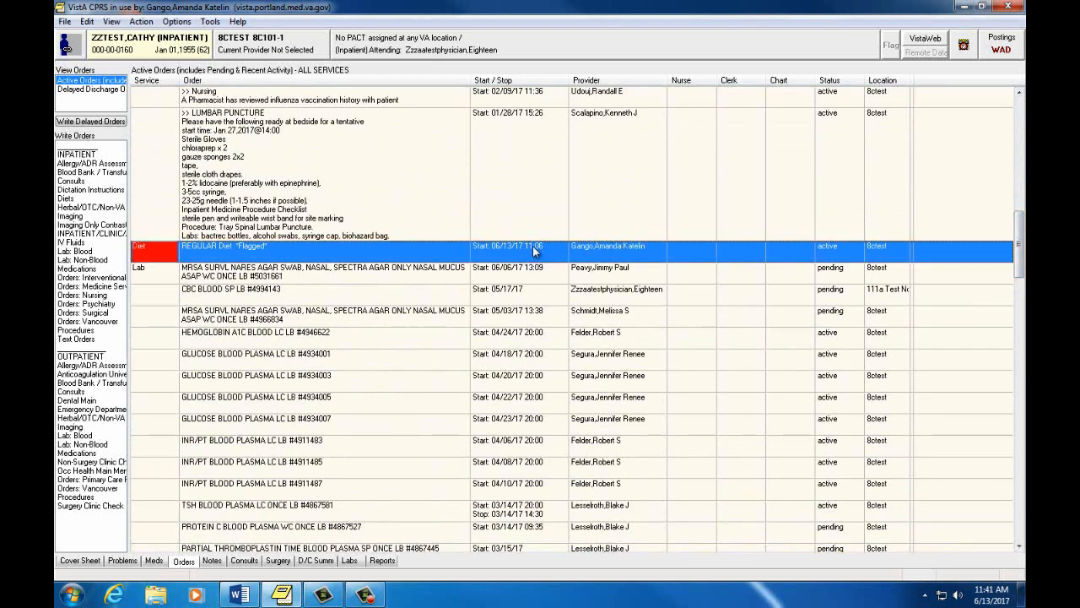
mouse_move(414, 235)
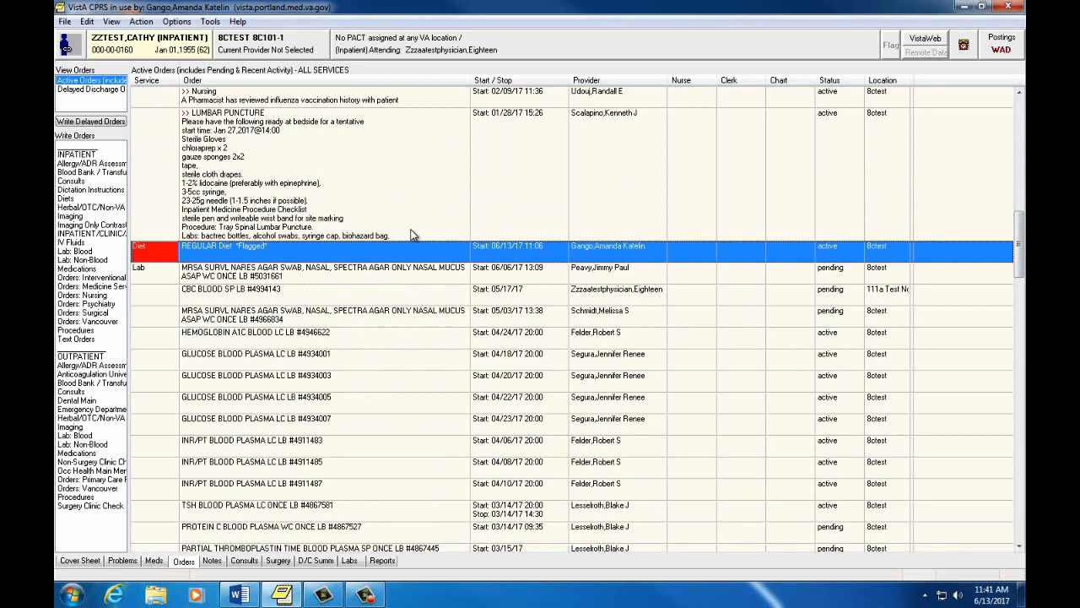
mouse_move(180, 263)
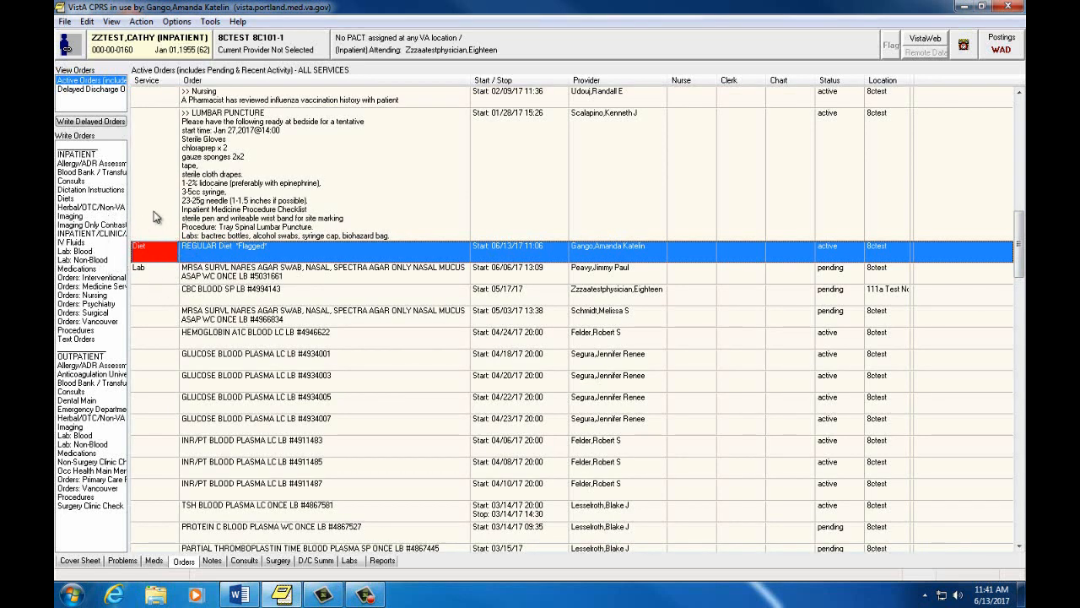
mouse_move(150, 259)
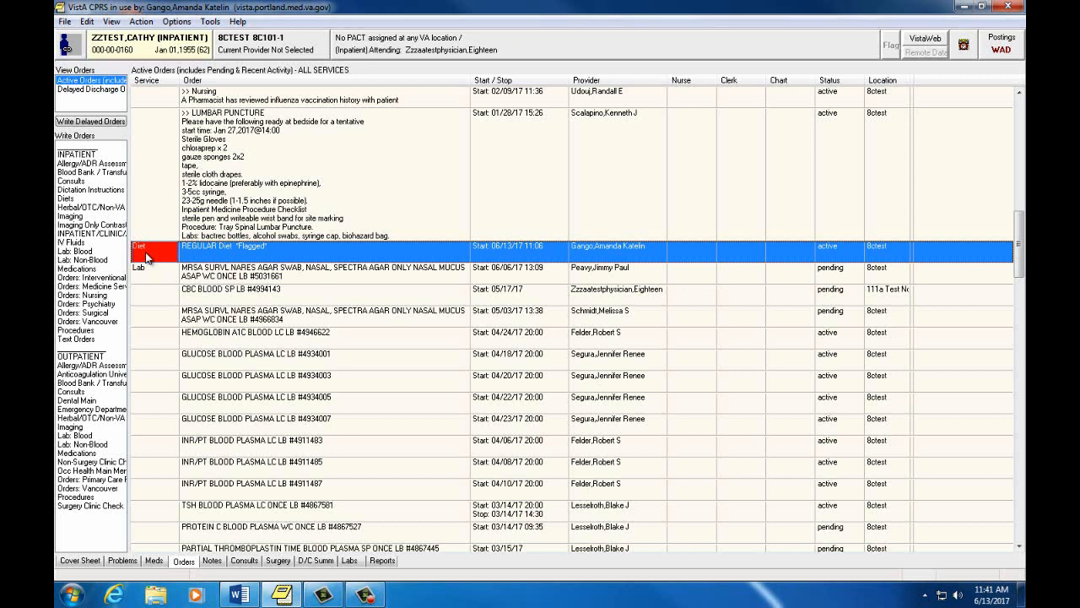
mouse_move(165, 257)
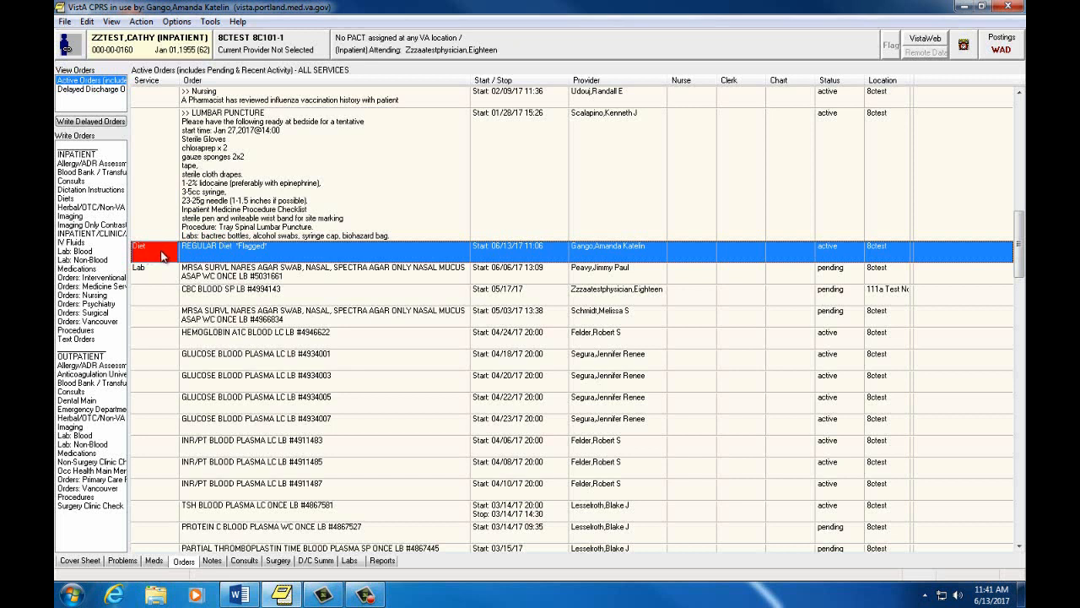
mouse_move(193, 256)
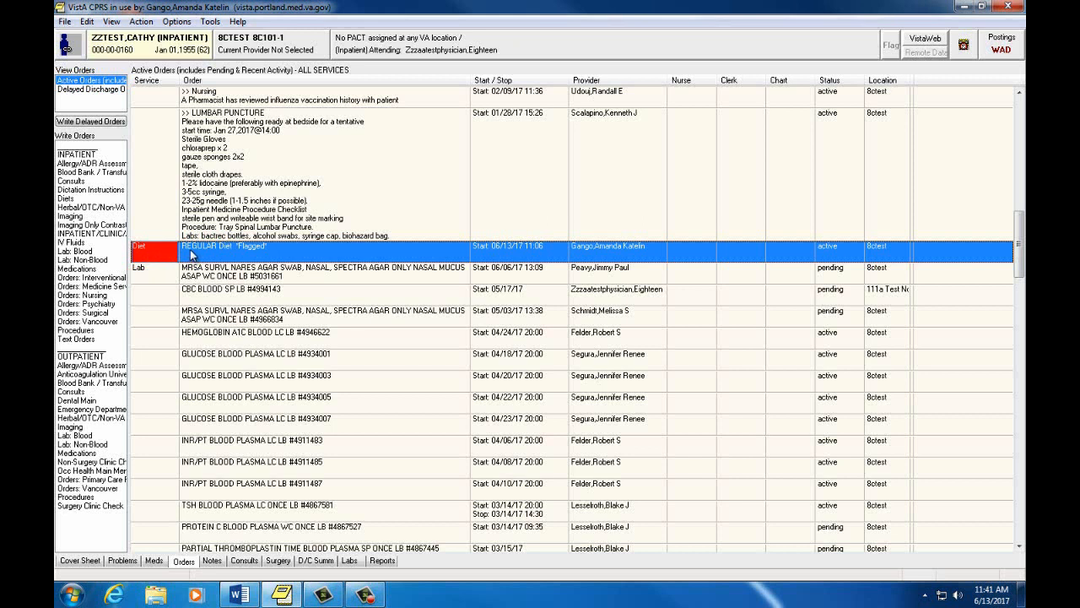
mouse_move(191, 257)
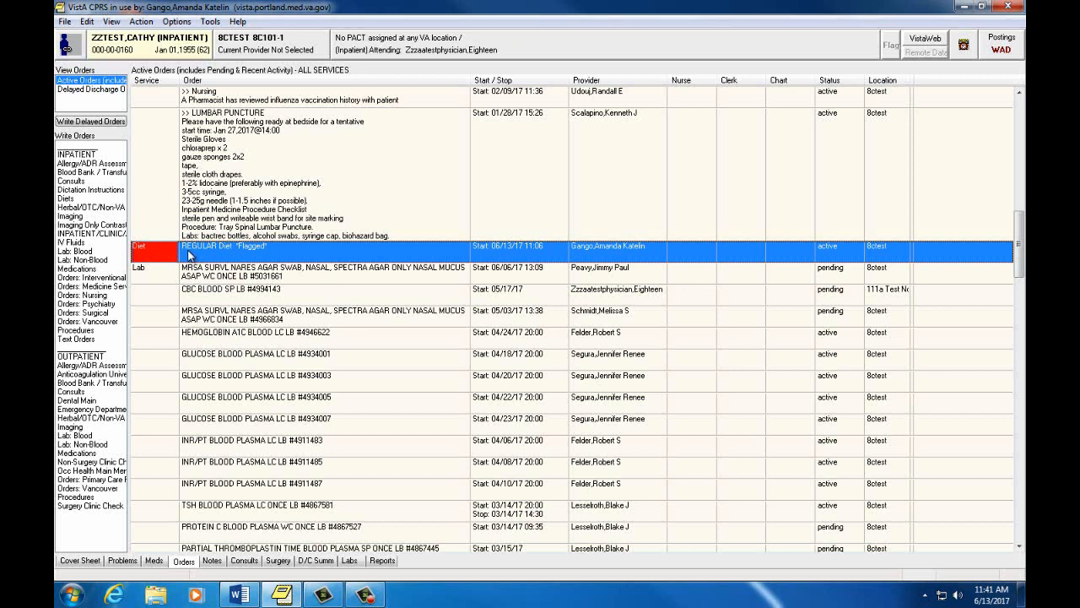